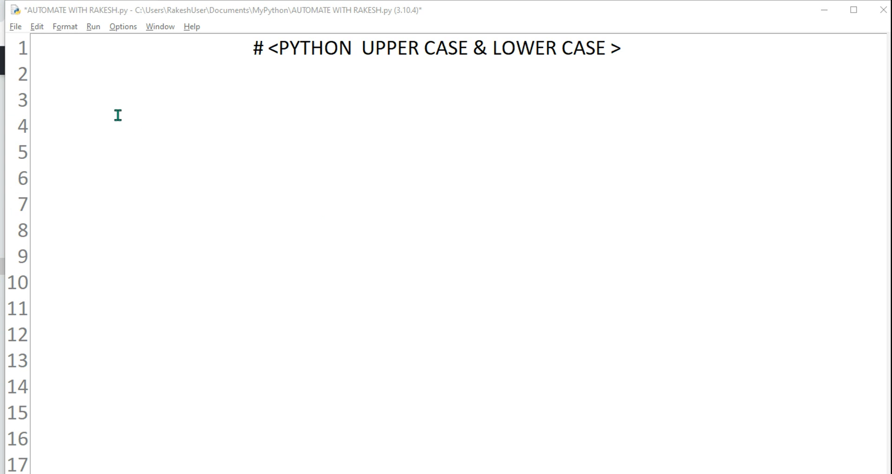
pyautogui.moveTo(317, 58)
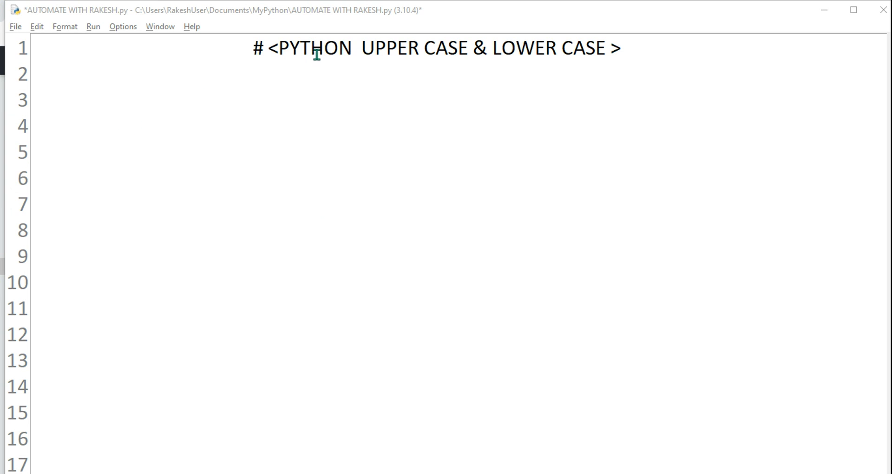
# Step: Write line 3 as inputText="Hello World!" beneath the title comment
pyautogui.doubleClick(390, 47)
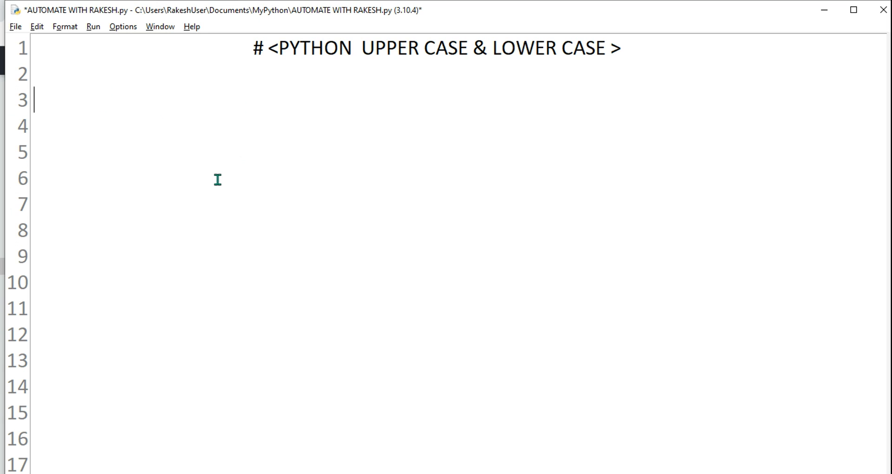
pyautogui.moveTo(218, 184)
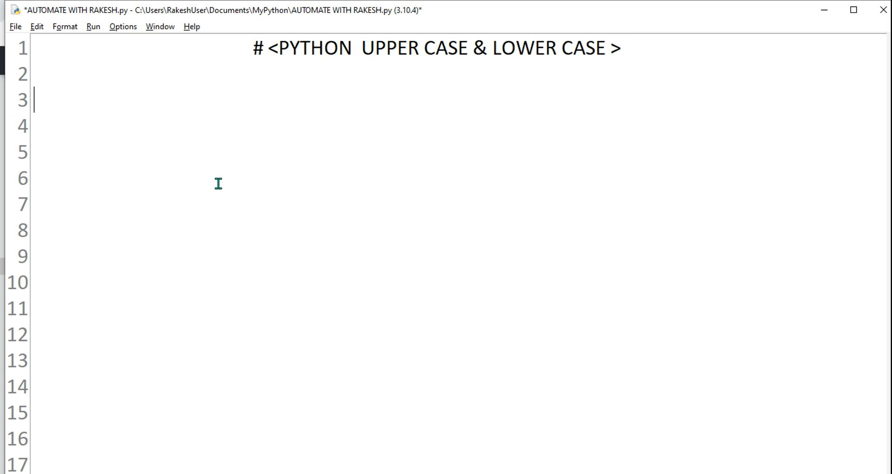
pyautogui.write('x=')
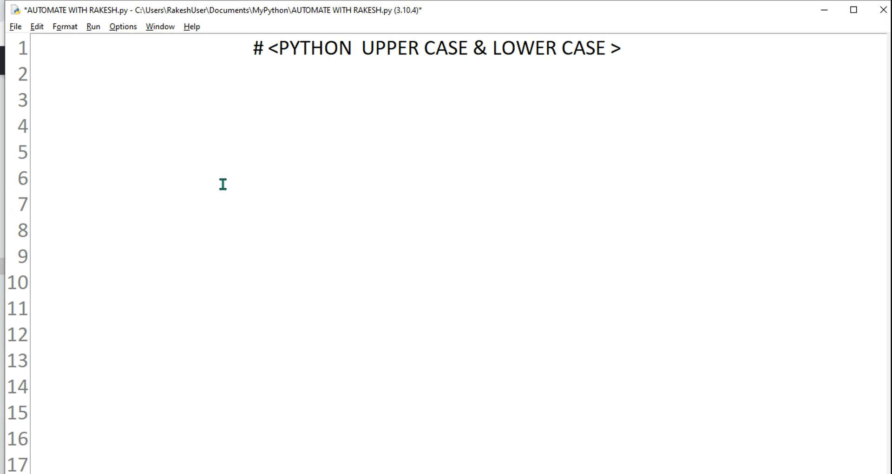
pyautogui.write('inpu')
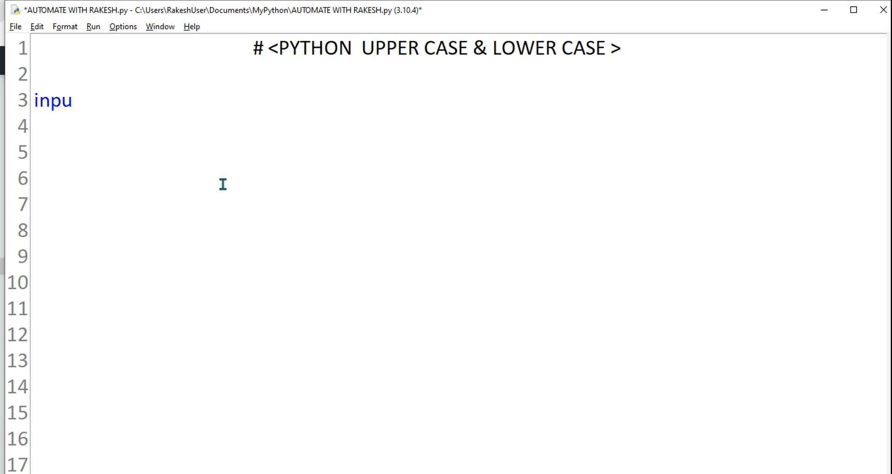
pyautogui.write('tText')
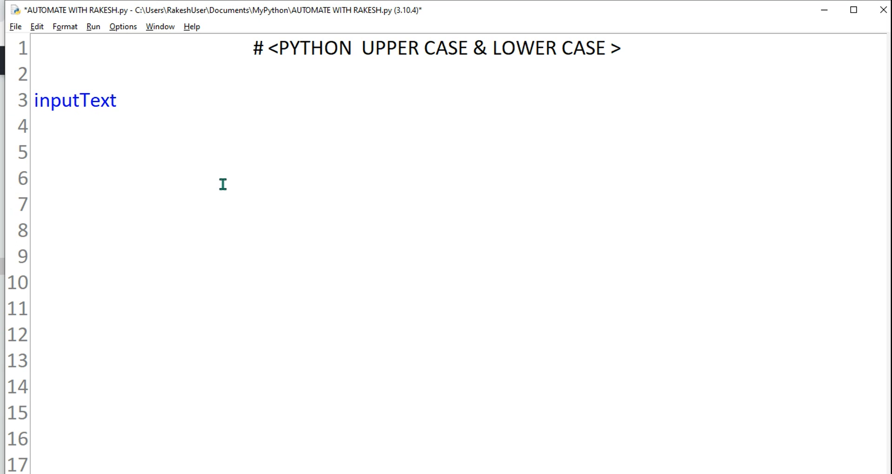
pyautogui.write('=')
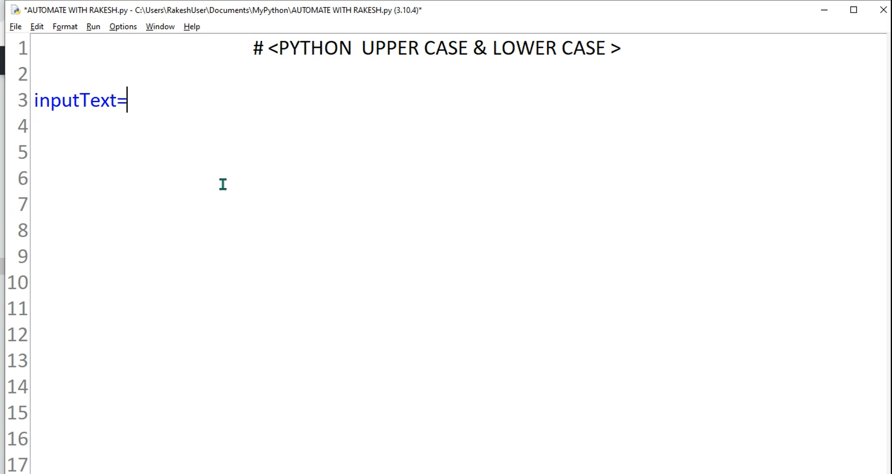
pyautogui.write('""')
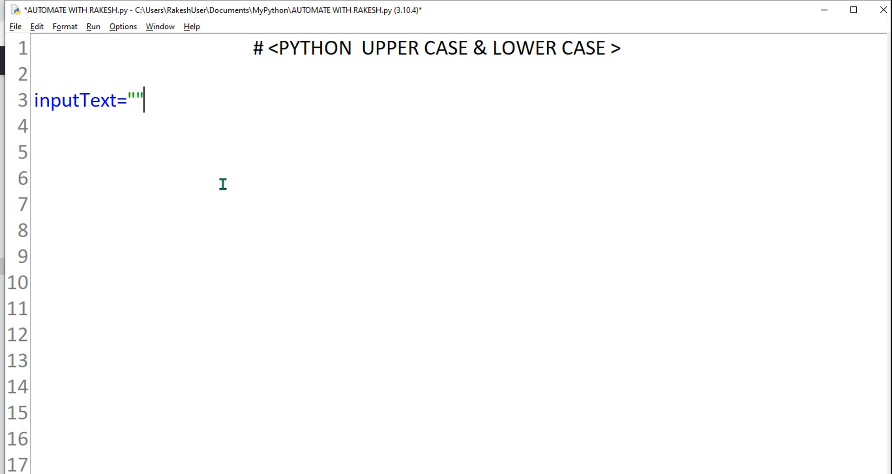
pyautogui.write('Hello Worl')
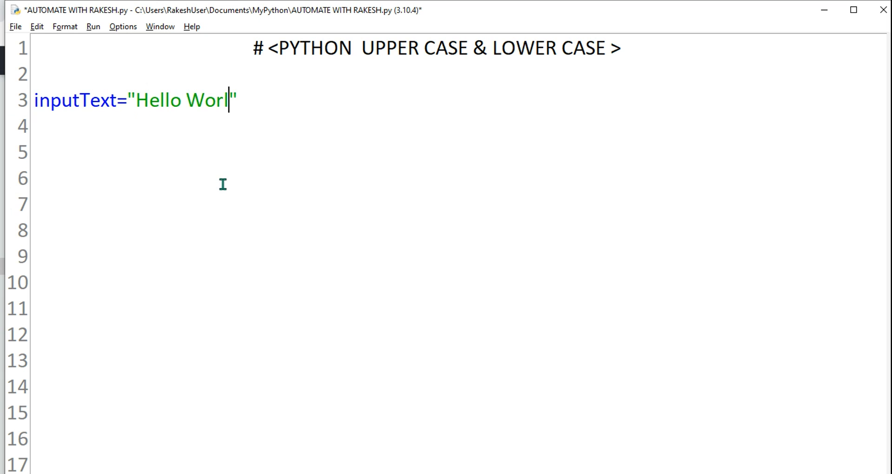
pyautogui.write('d!')
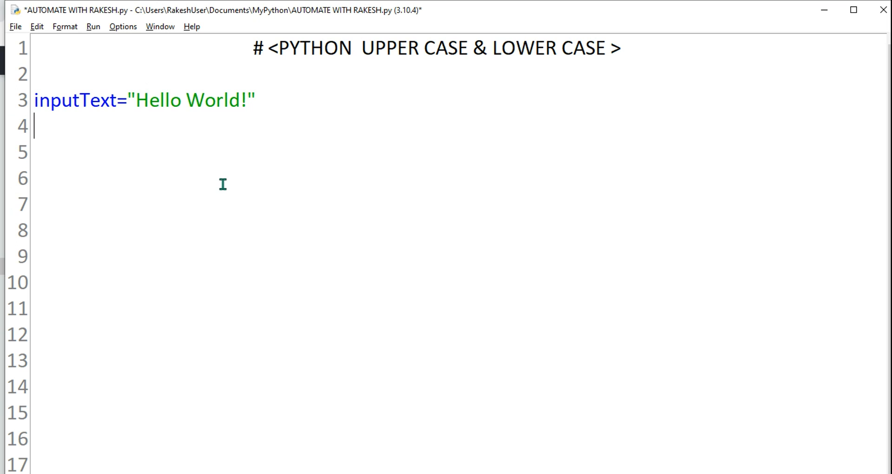
# Step: Assign upperText=inputText.upper() on the next line
pyautogui.write('upper')
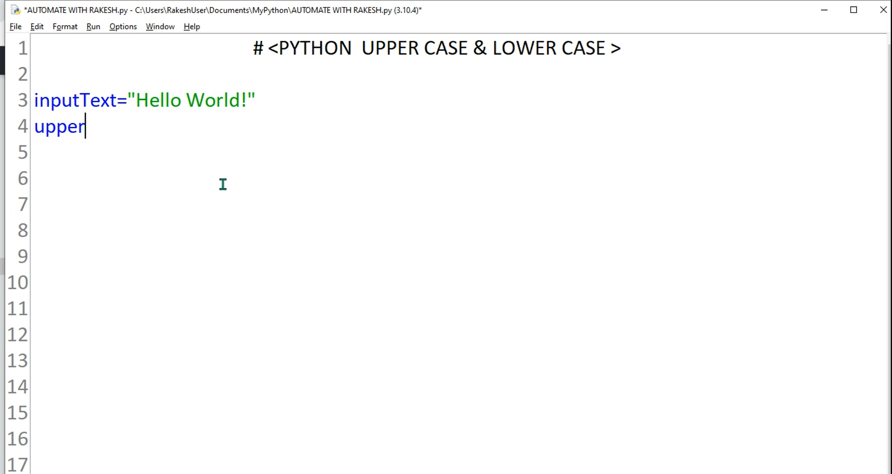
pyautogui.write('Text')
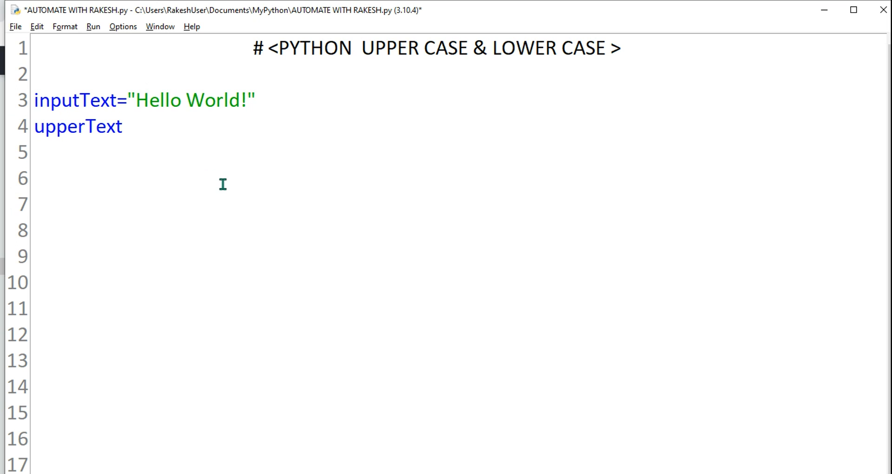
pyautogui.write('=')
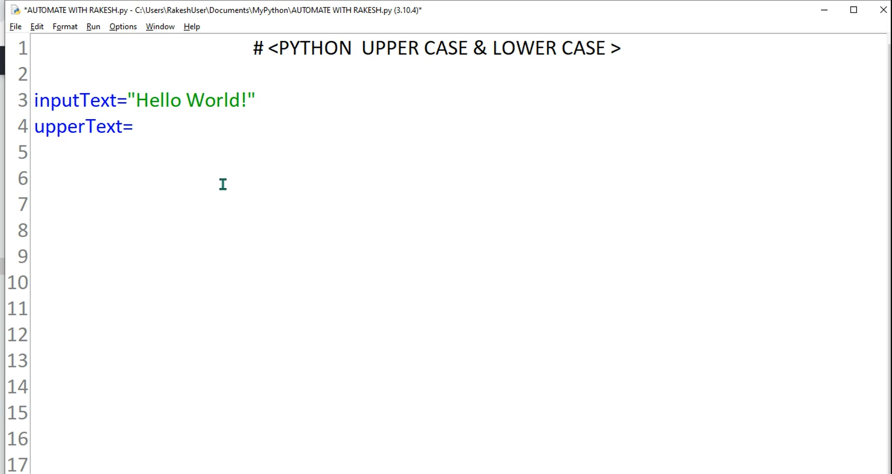
pyautogui.write('input')
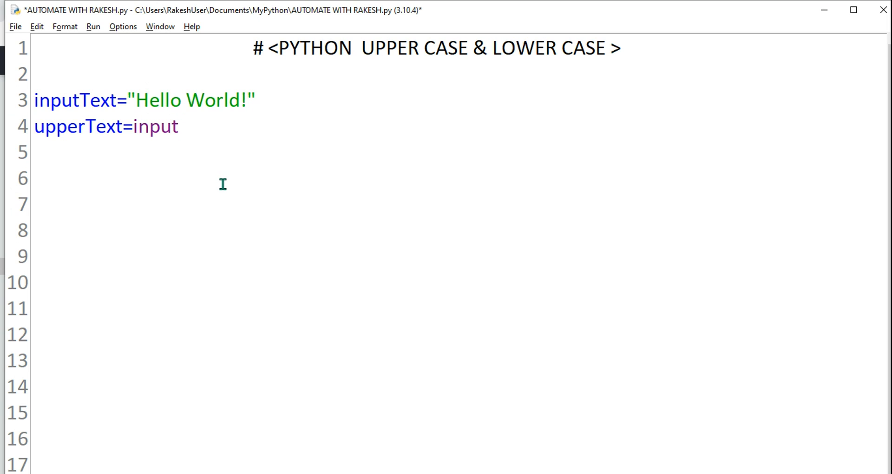
pyautogui.moveTo(223, 181)
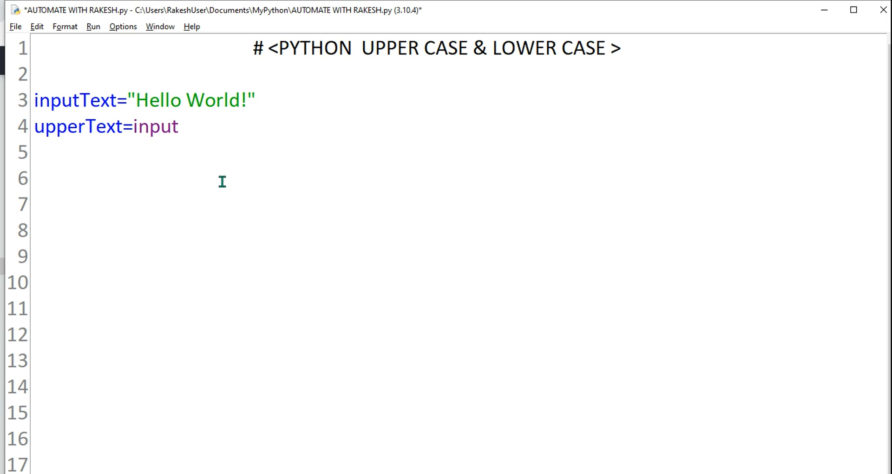
pyautogui.write('Text')
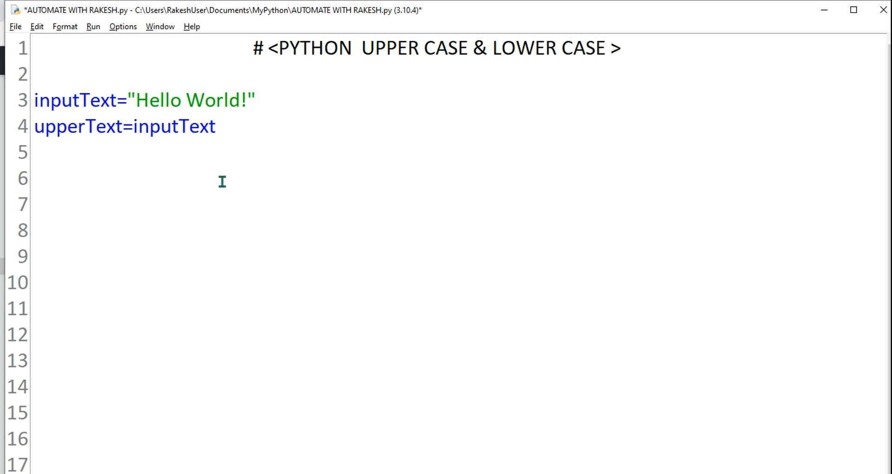
pyautogui.write('.')
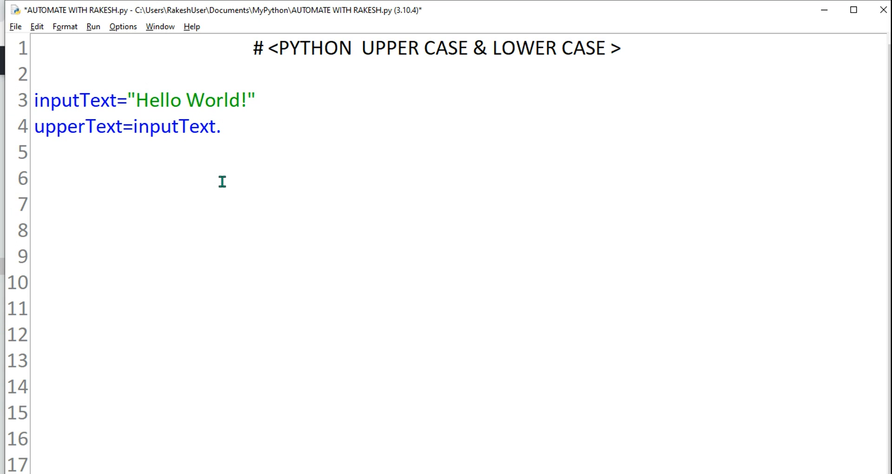
pyautogui.write('upper')
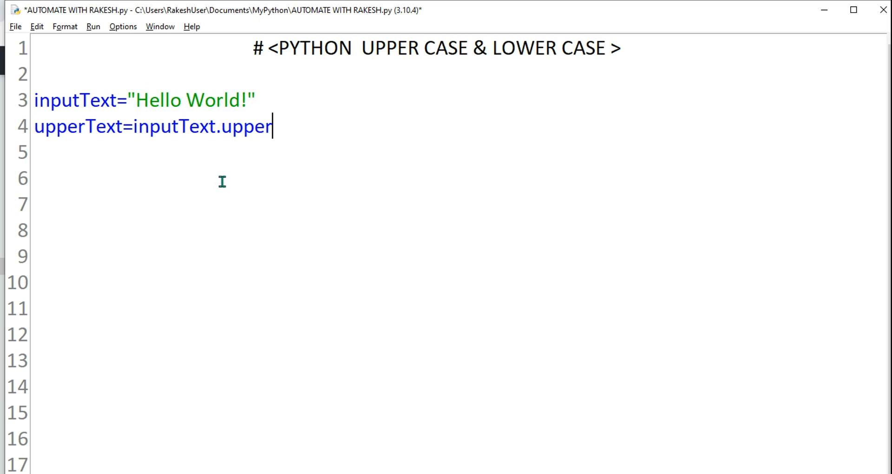
pyautogui.write('(')
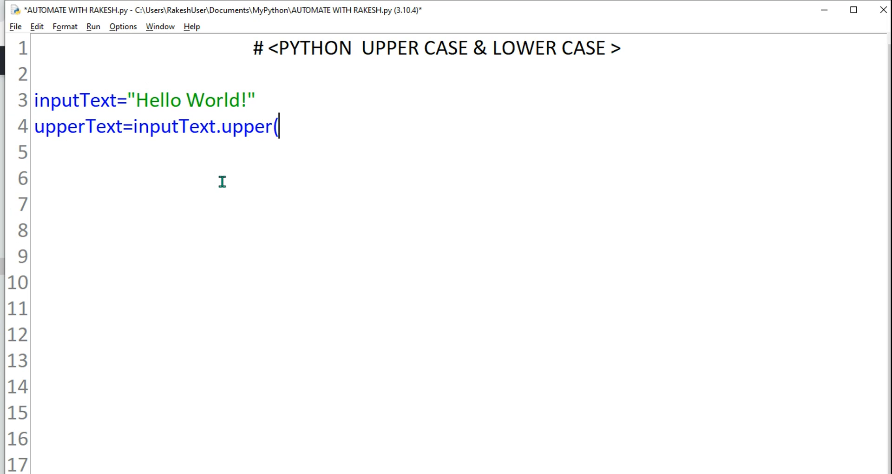
pyautogui.write(')')
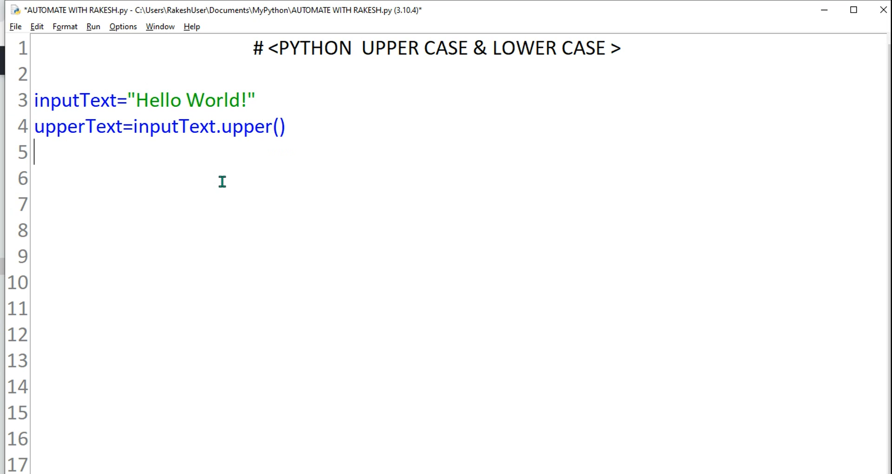
# Step: Add print(upperText) beneath the uppercase assignment
pyautogui.write('print')
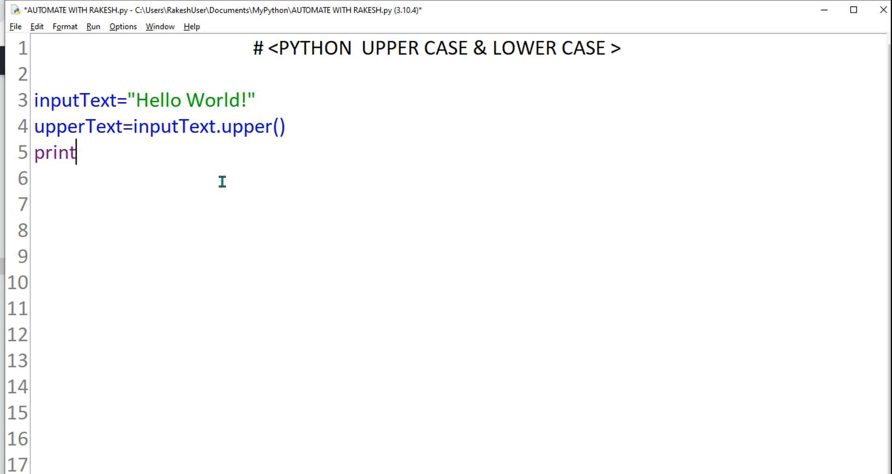
pyautogui.write('()')
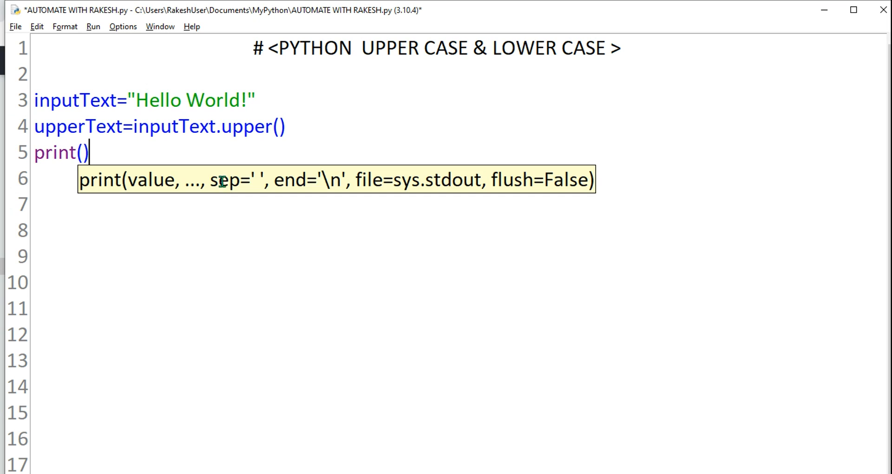
pyautogui.write('u')
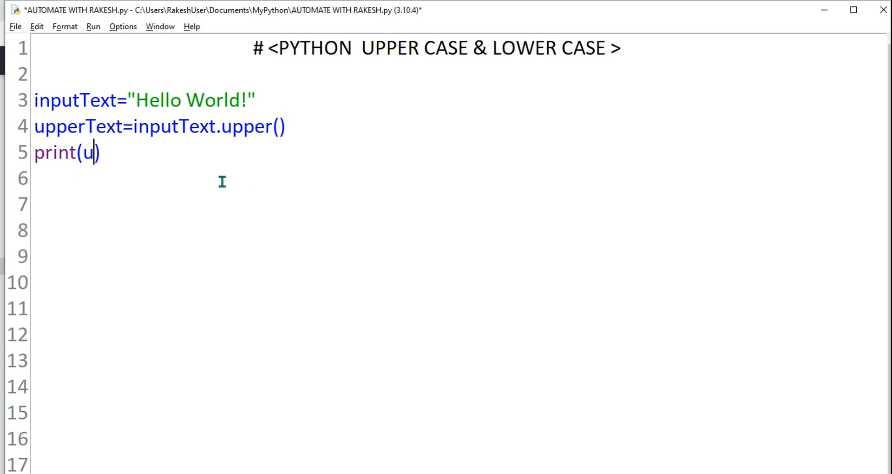
pyautogui.write('pperTe')
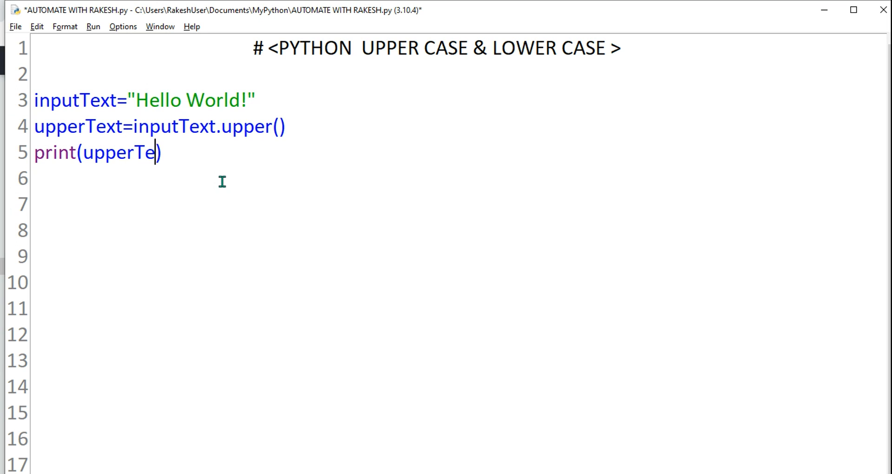
pyautogui.write('xt')
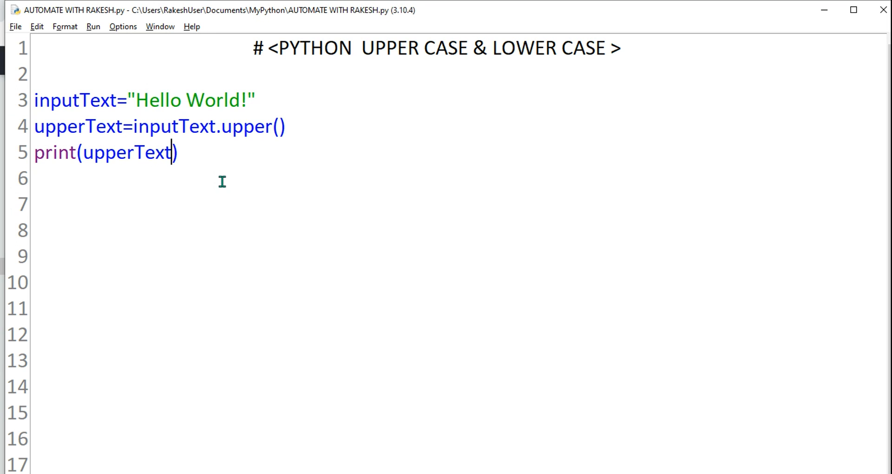
# Step: Start a new empty line after the upperText print statement
pyautogui.press('F5')
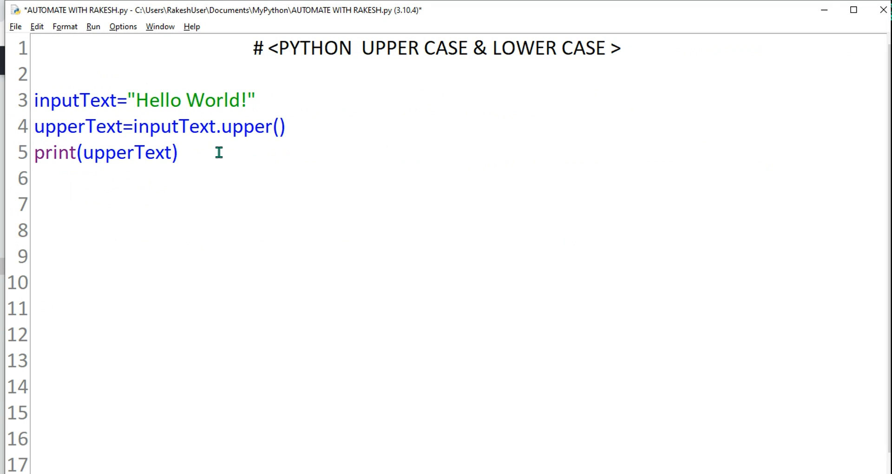
# Step: Assign lowerText=inputText.lower() beneath the uppercase lines
pyautogui.write('lowerT3e')
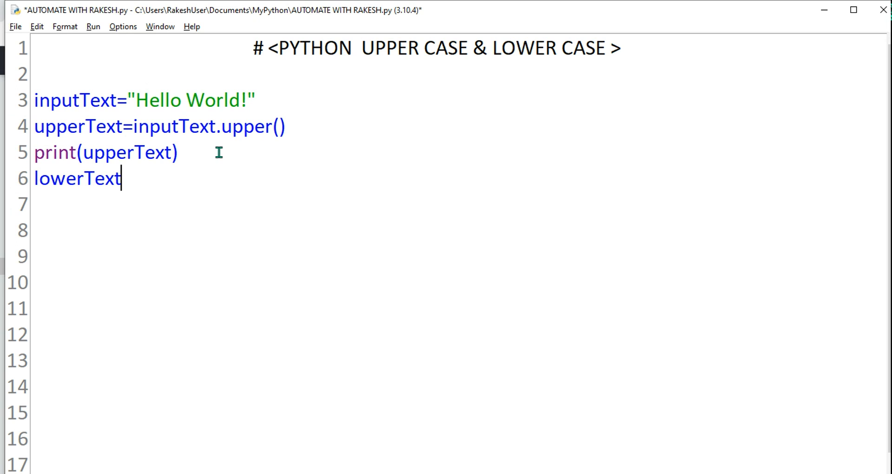
pyautogui.write('=input')
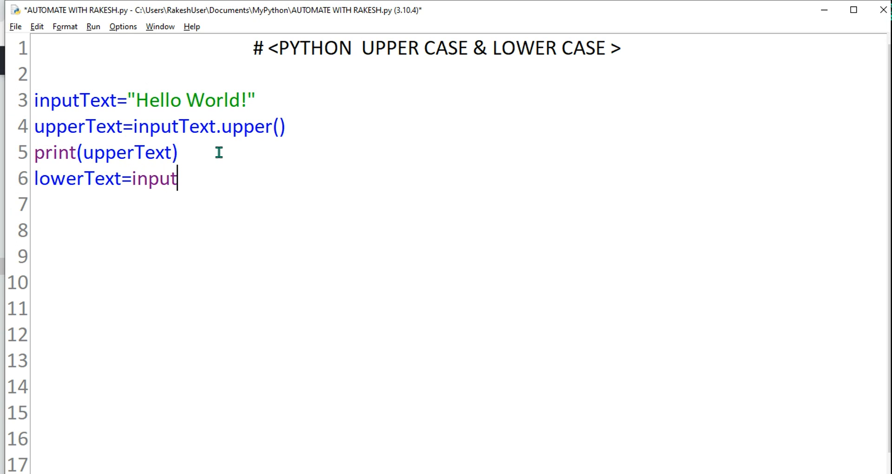
pyautogui.write('Text')
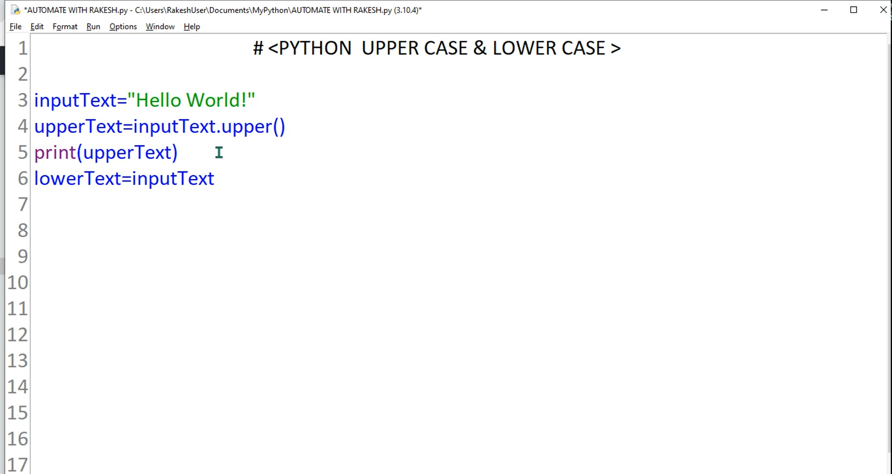
pyautogui.write('.lo')
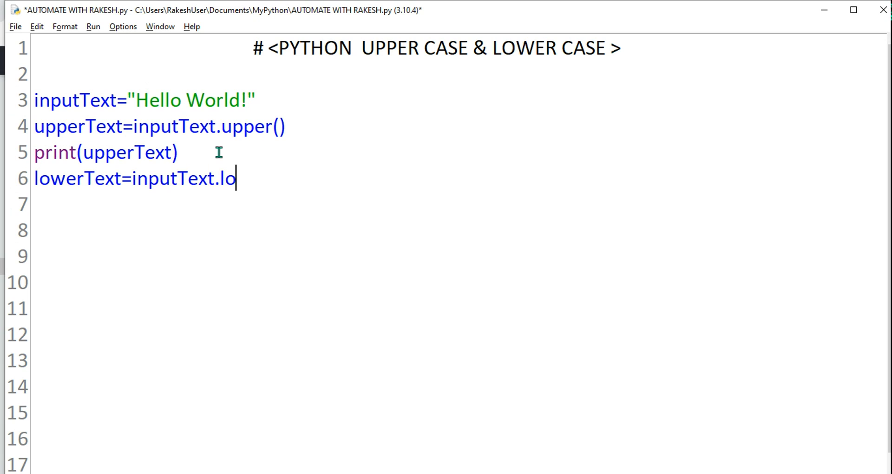
pyautogui.write('wer()')
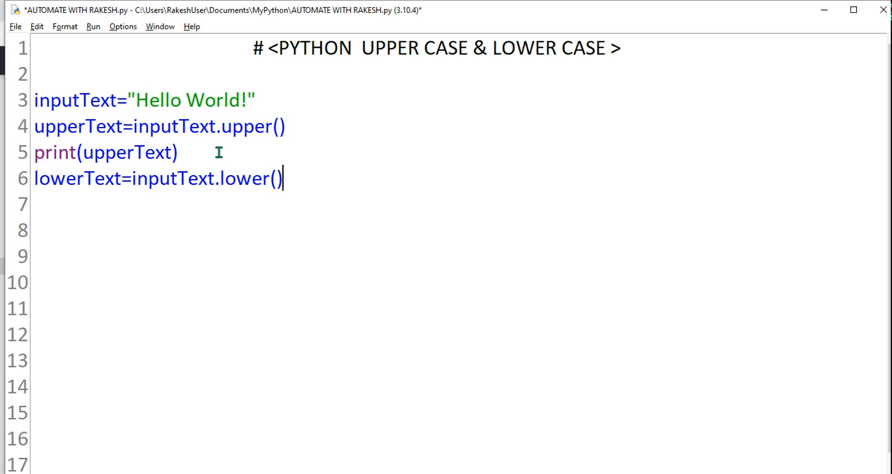
pyautogui.press('Enter')
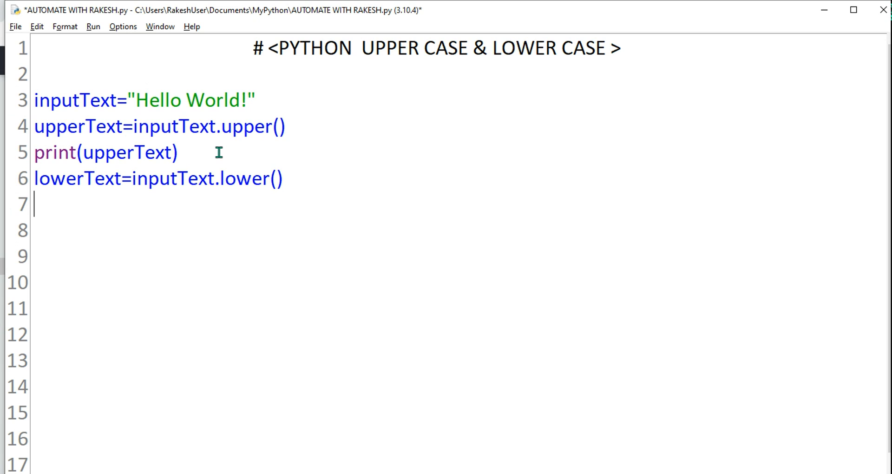
# Step: Add print(lowerText) on the following line
pyautogui.write('print')
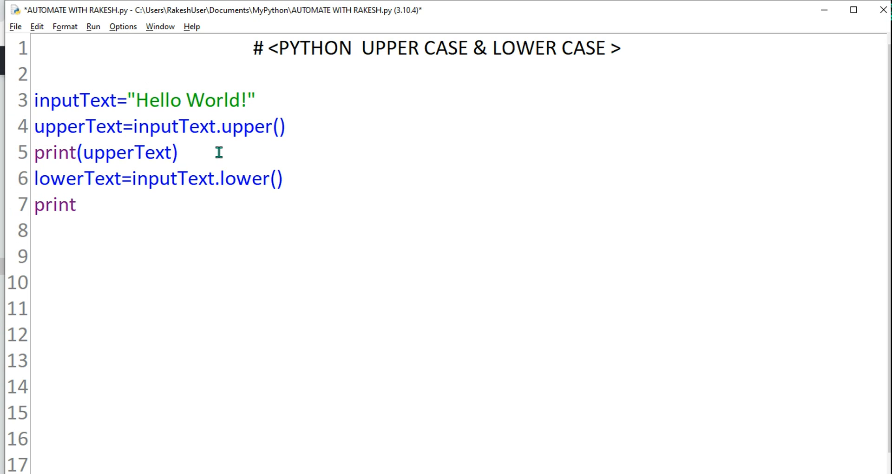
pyautogui.write('()')
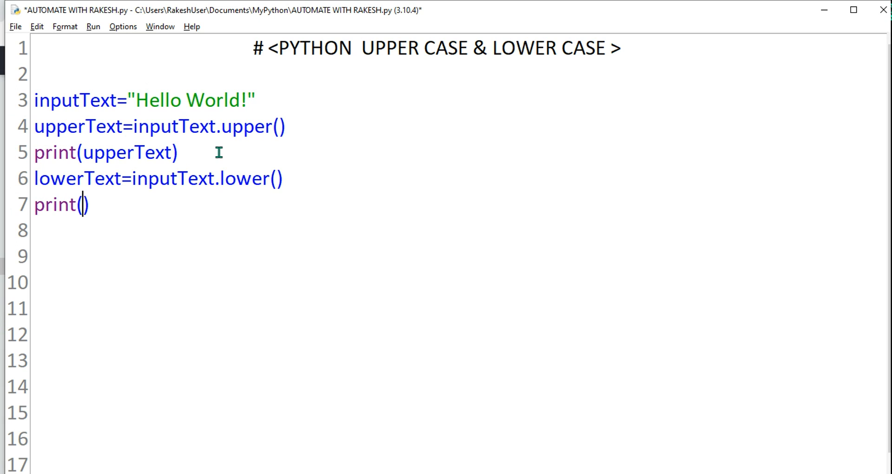
pyautogui.write('lowerText')
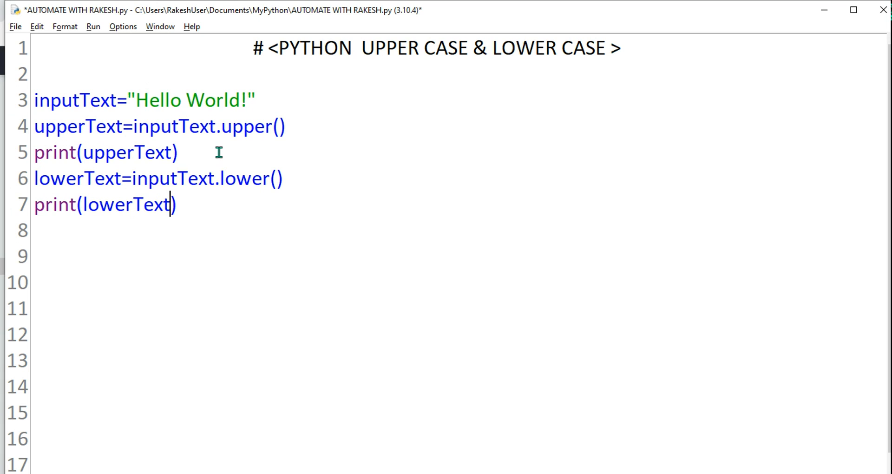
# Step: Save the finished script AUTOMATE WITH RAKESH.py with Ctrl+S
pyautogui.press('ctrl+s')
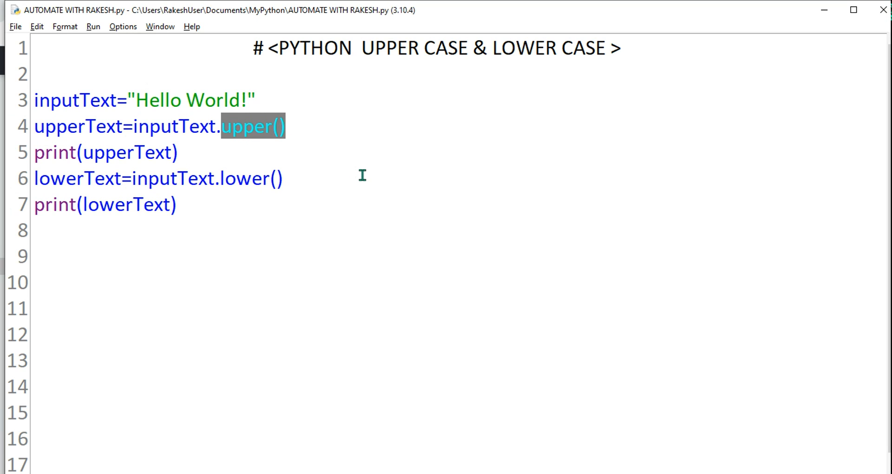
pyautogui.moveTo(370, 244)
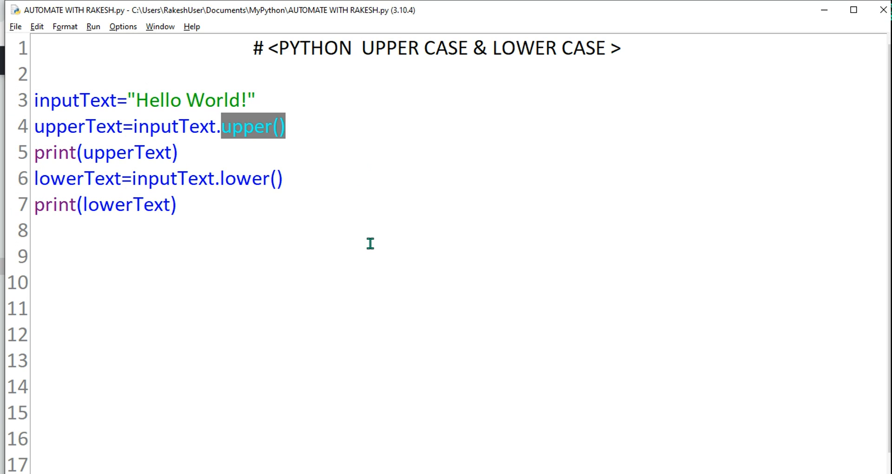